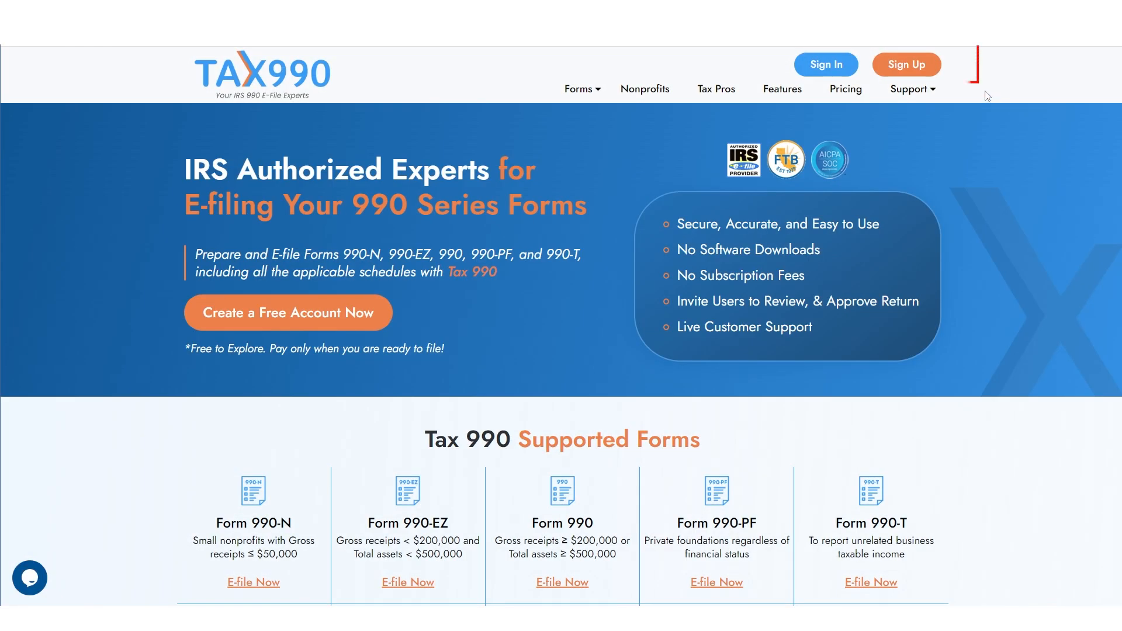
# Sign up with email, name and password and create the new Tax990 account
pyautogui.click(906, 63)
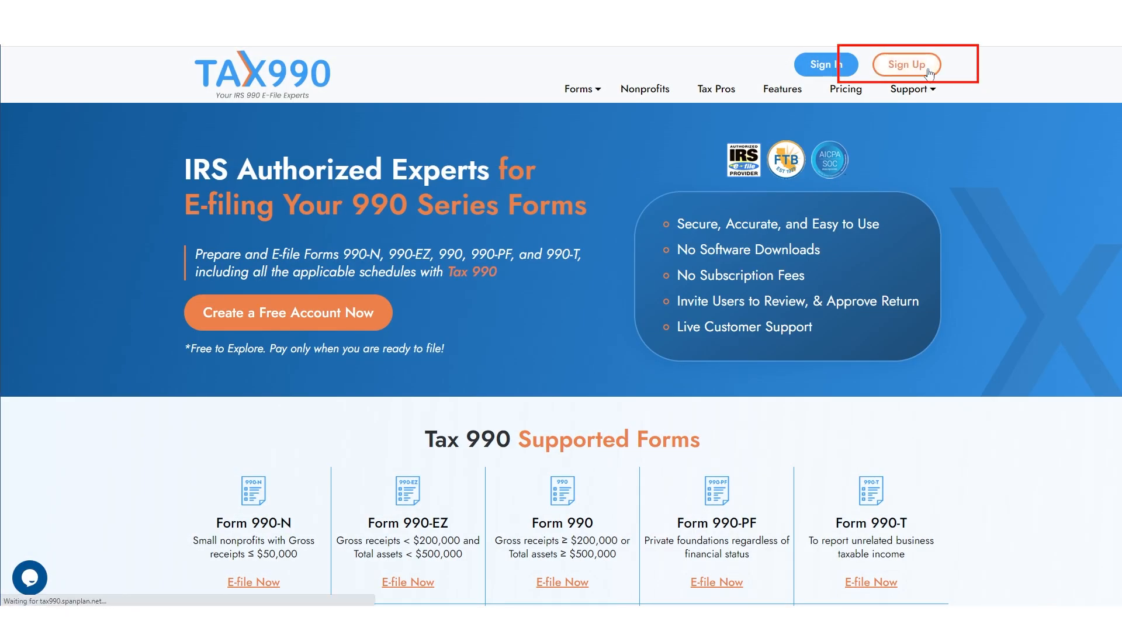
pyautogui.click(905, 64)
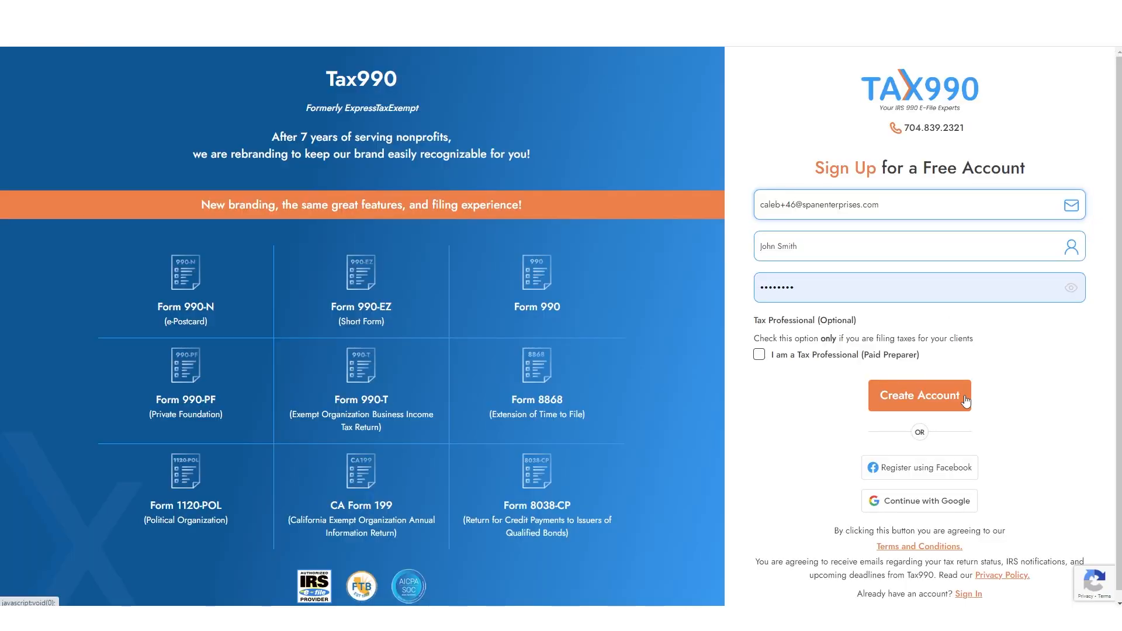
pyautogui.click(920, 395)
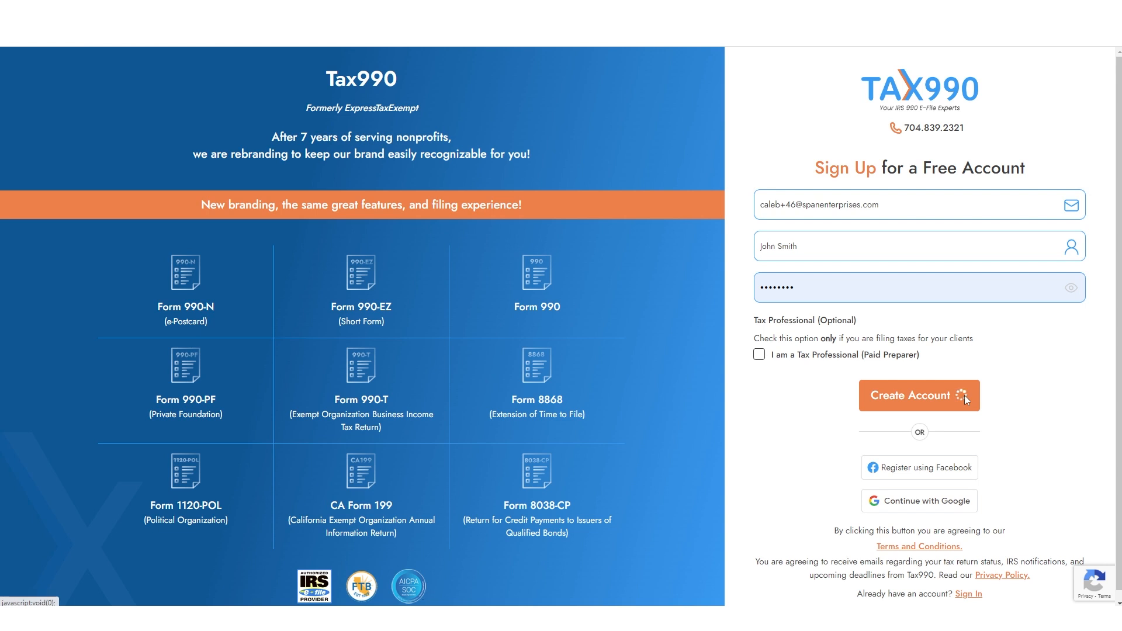
pyautogui.click(919, 395)
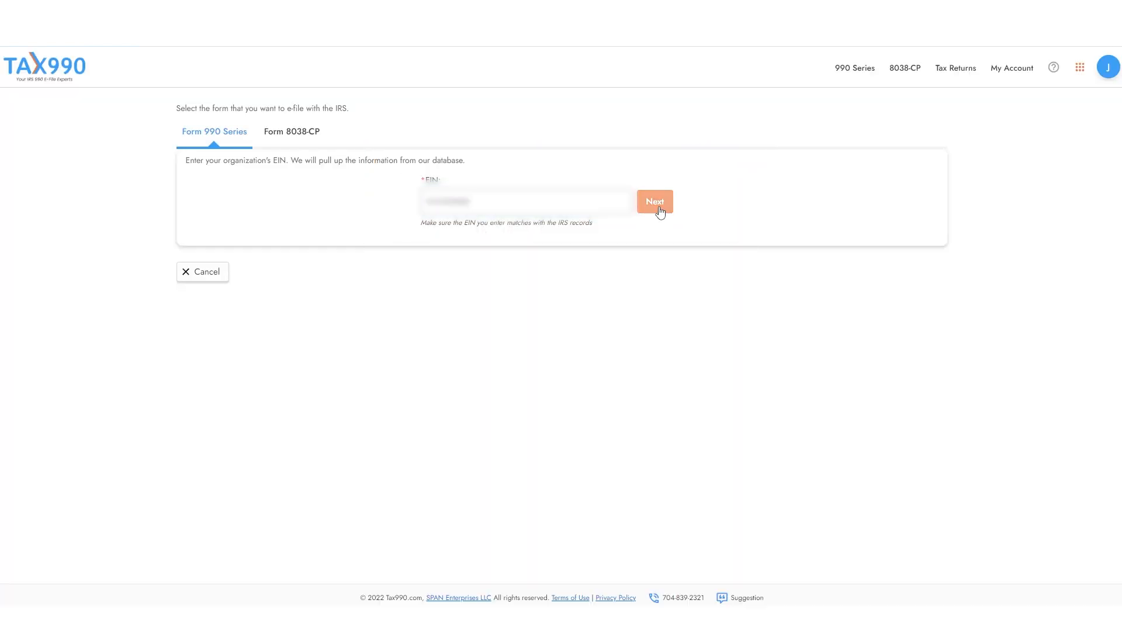
# Look up the organization by EIN, accept its details and proceed to e-file the 2022 return
pyautogui.click(653, 201)
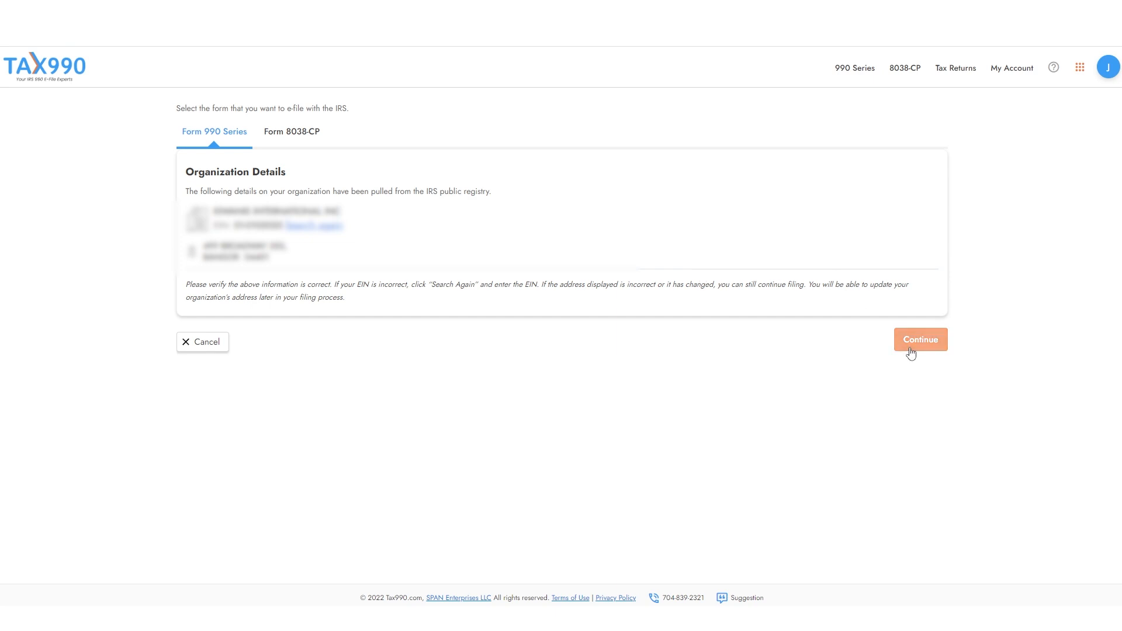
pyautogui.click(920, 339)
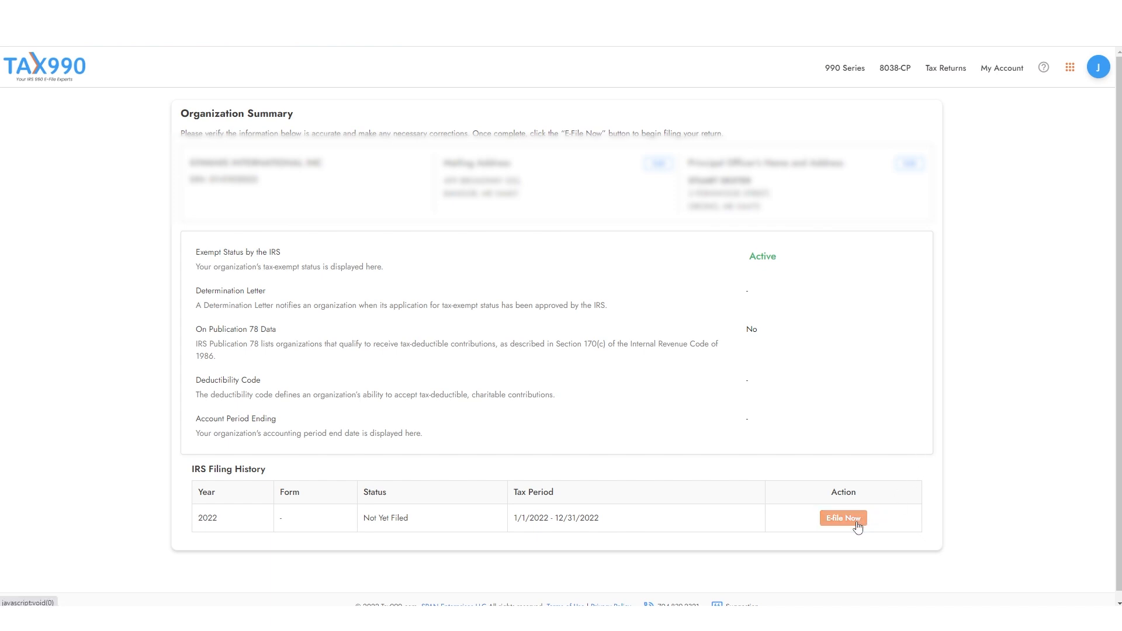
pyautogui.click(843, 518)
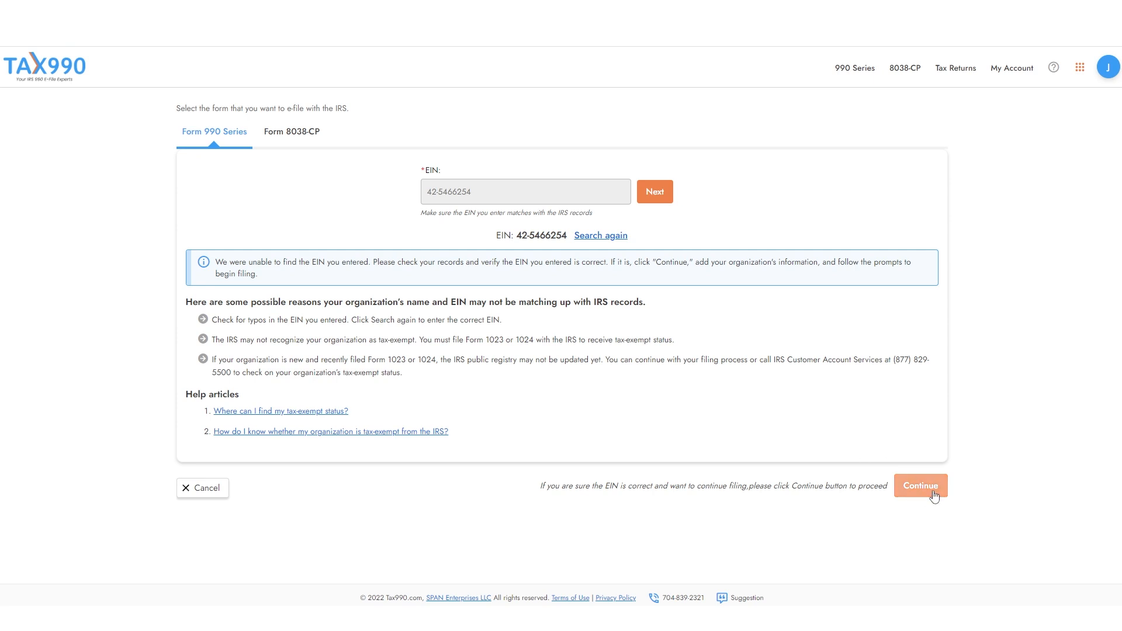
pyautogui.click(920, 485)
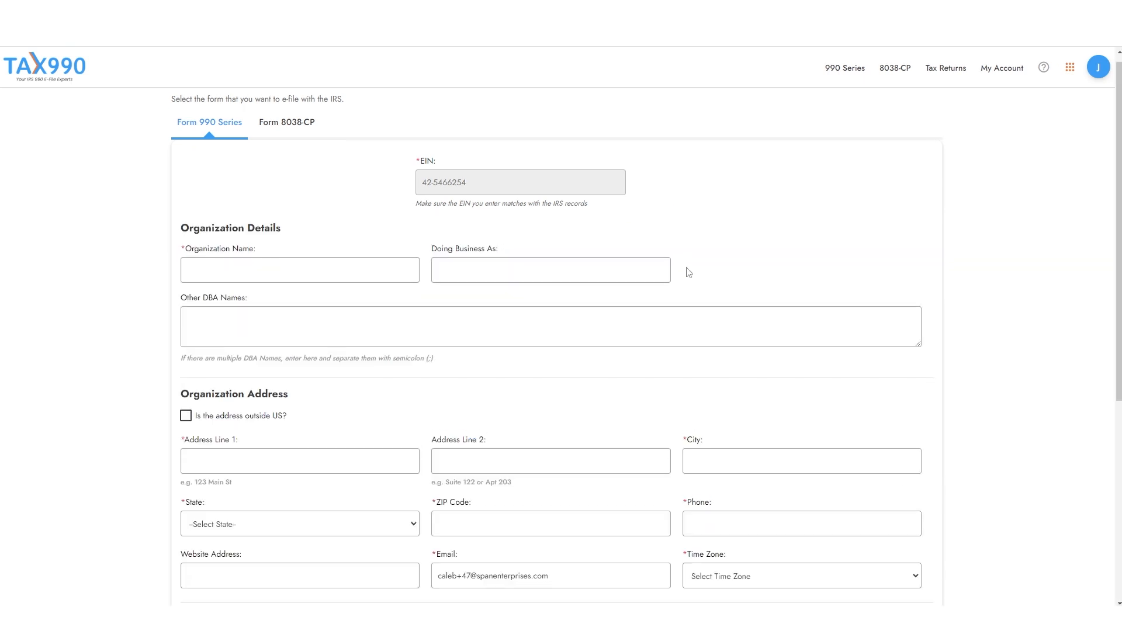
pyautogui.click(865, 68)
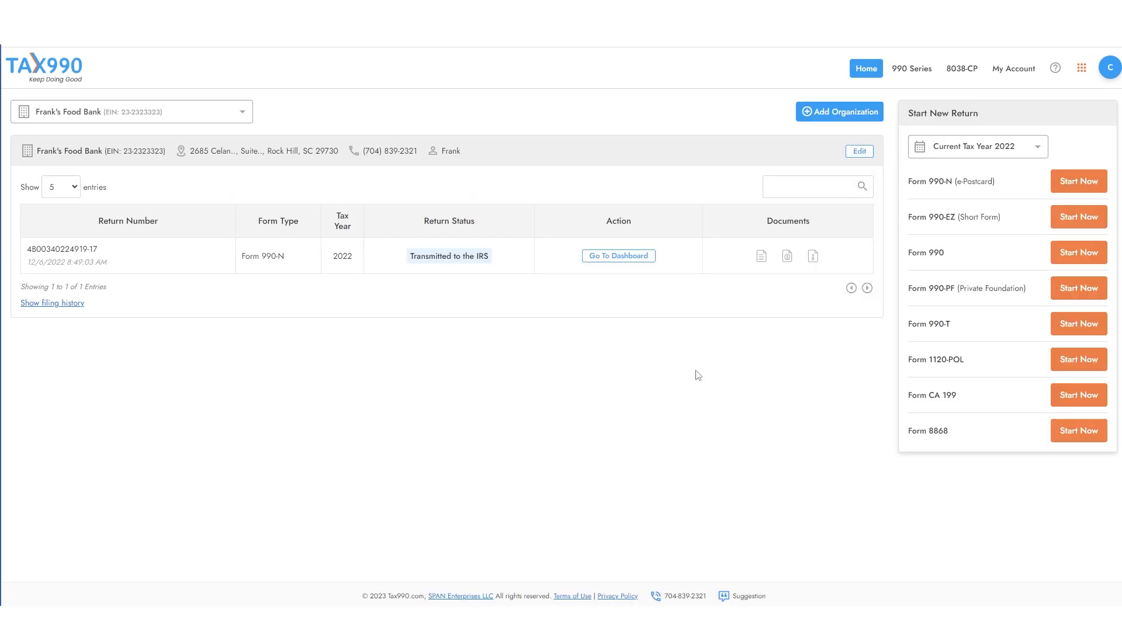
pyautogui.moveTo(876, 351)
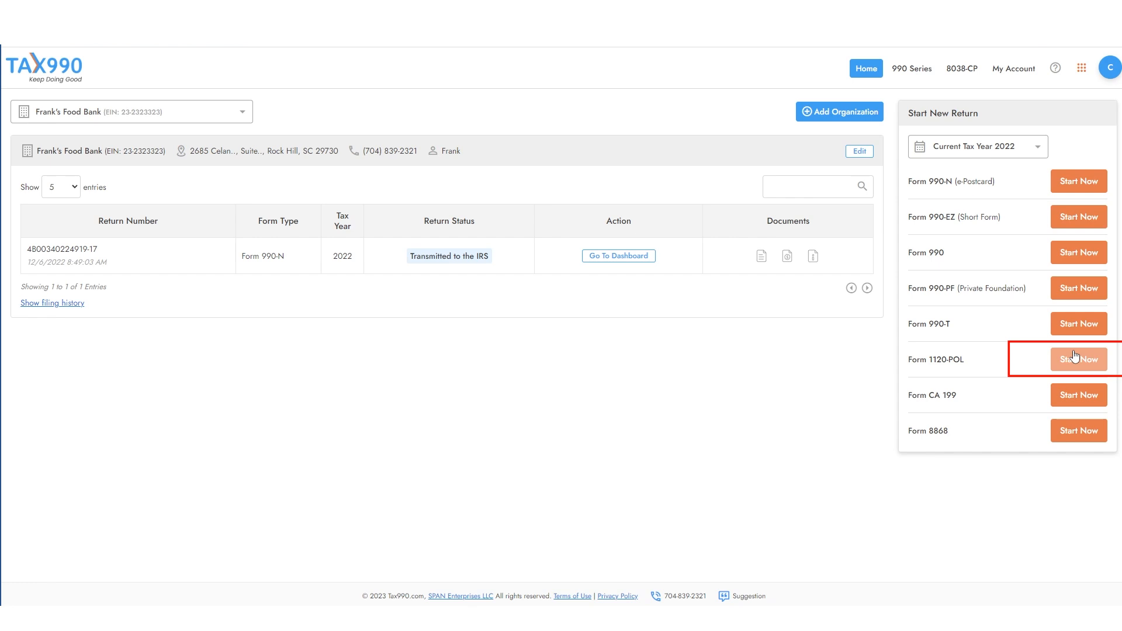
# Begin a new Form 1120-POL return with a 2022 calendar tax year and save it
pyautogui.click(1079, 359)
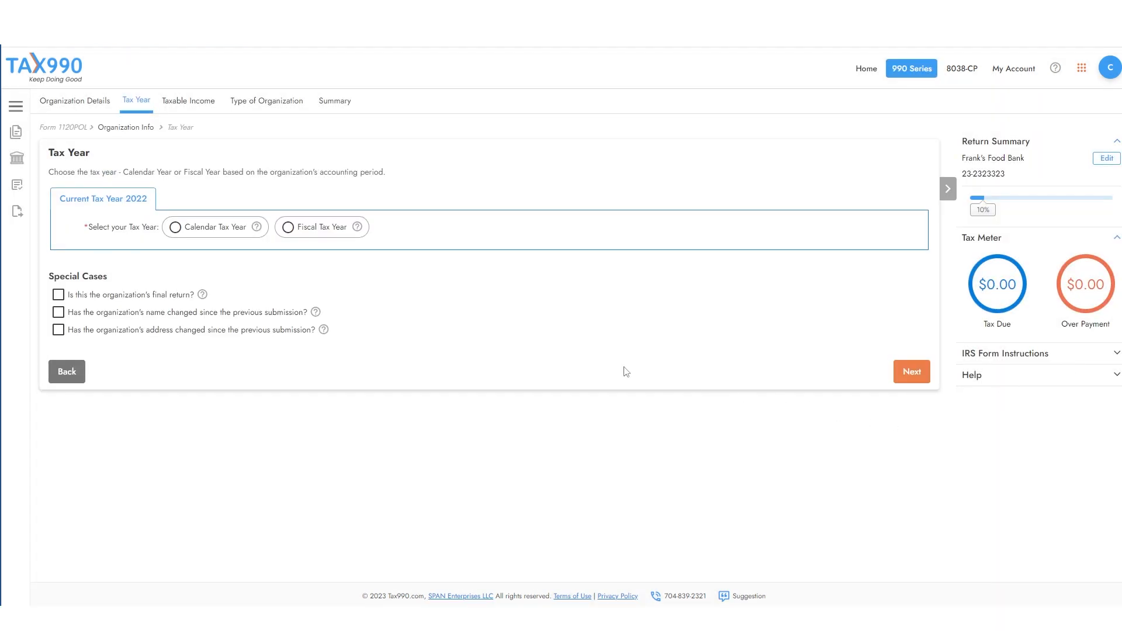
pyautogui.click(173, 226)
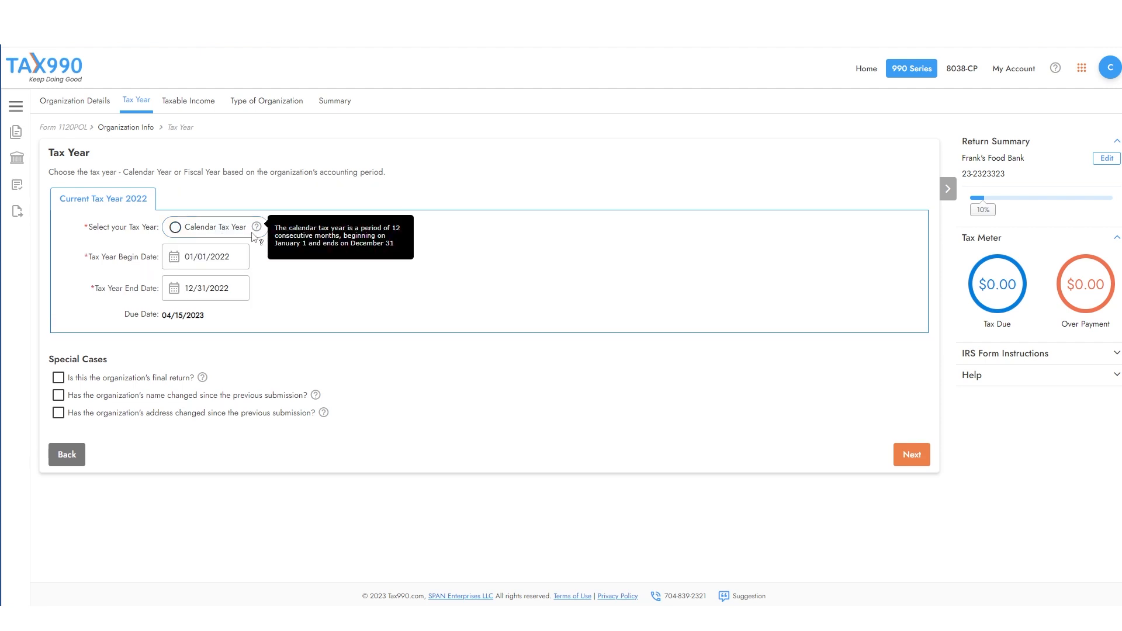
pyautogui.click(173, 227)
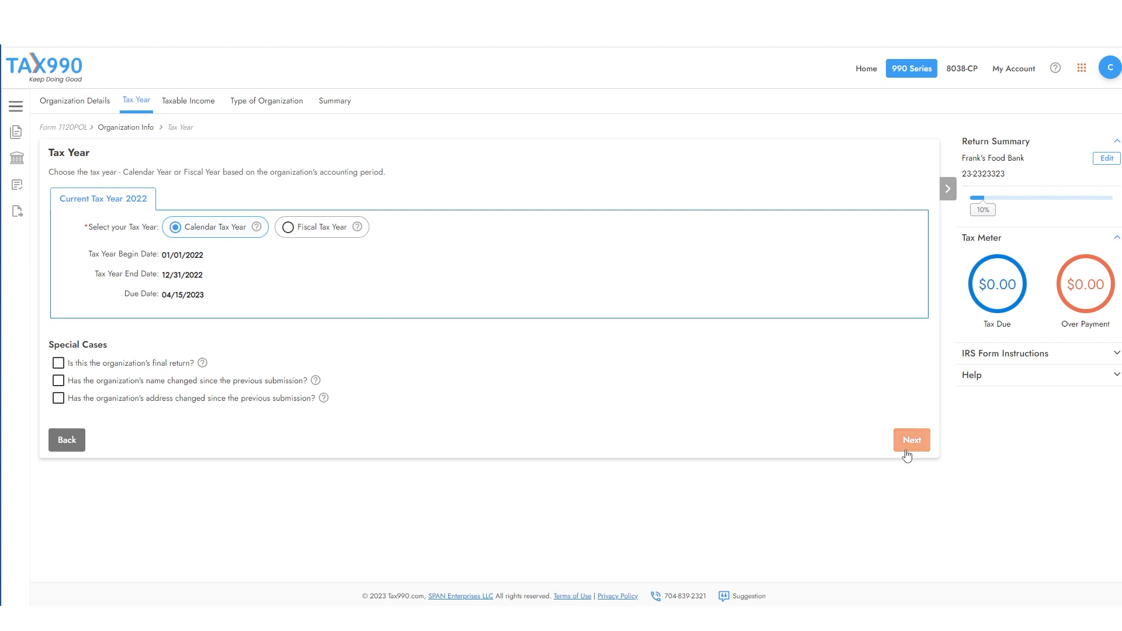
pyautogui.click(911, 440)
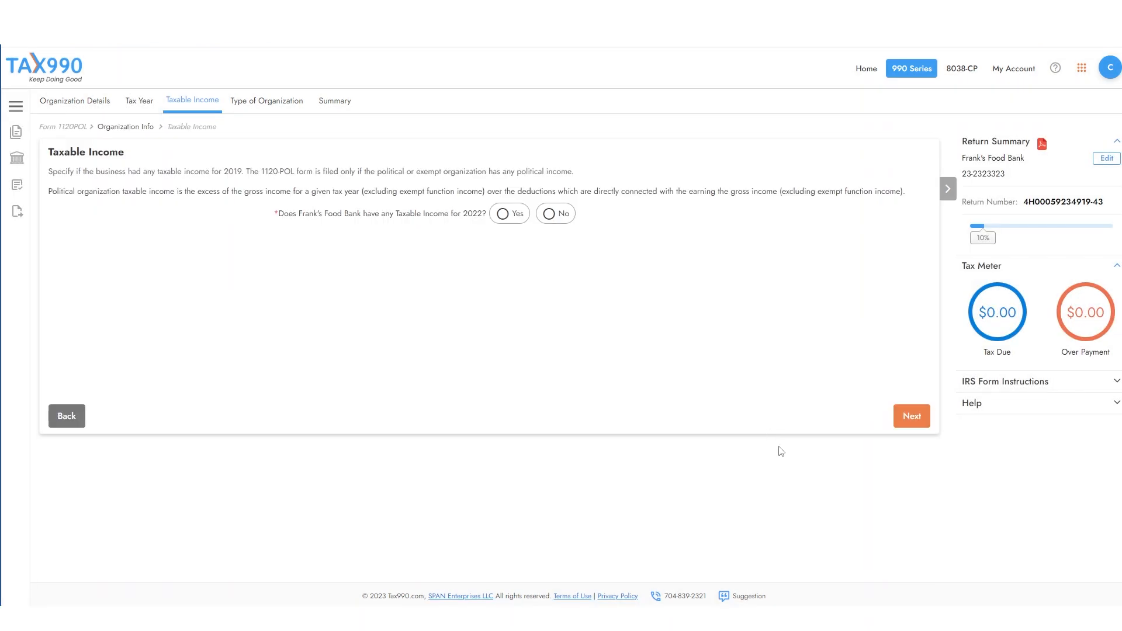
# Answer Yes to taxable income, choose 501(c) type with no segregated fund, and save
pyautogui.click(502, 212)
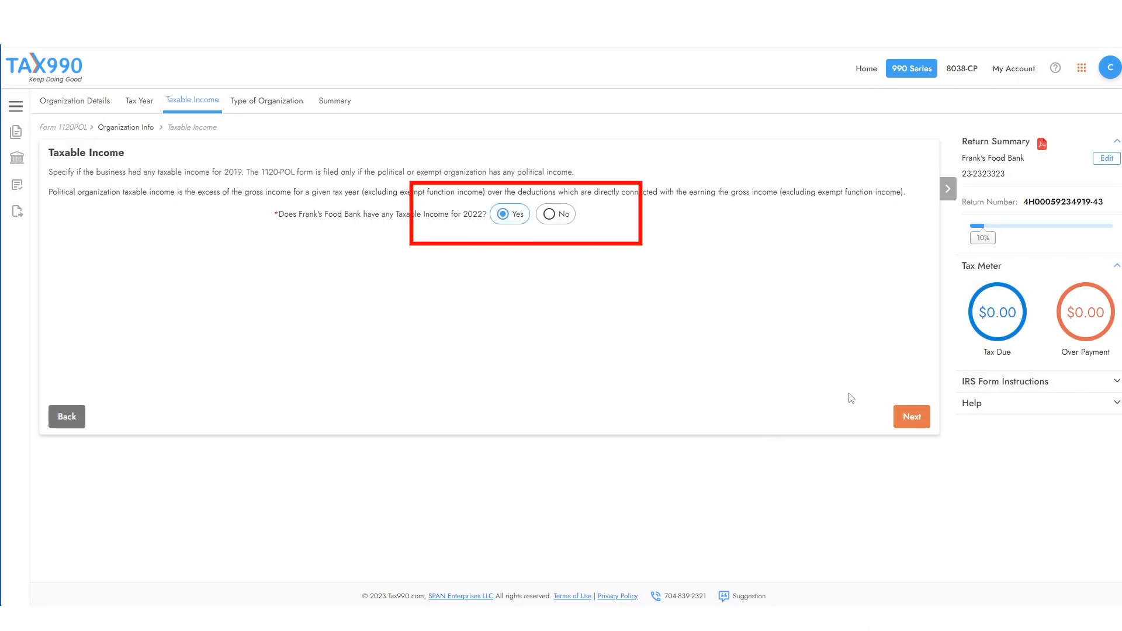
pyautogui.click(910, 416)
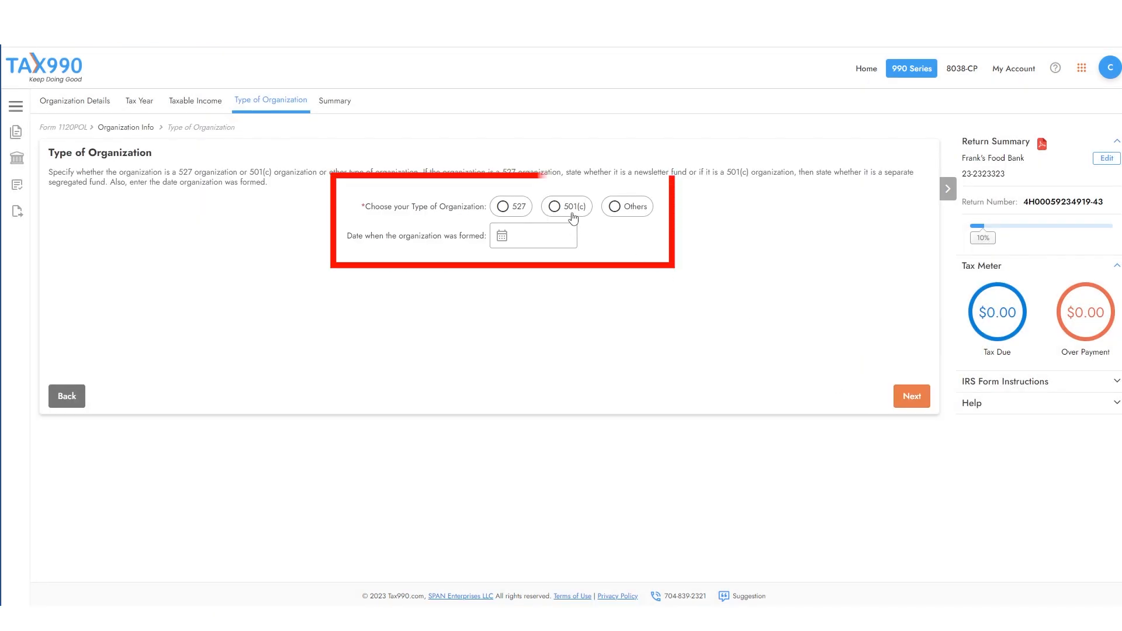
pyautogui.click(553, 206)
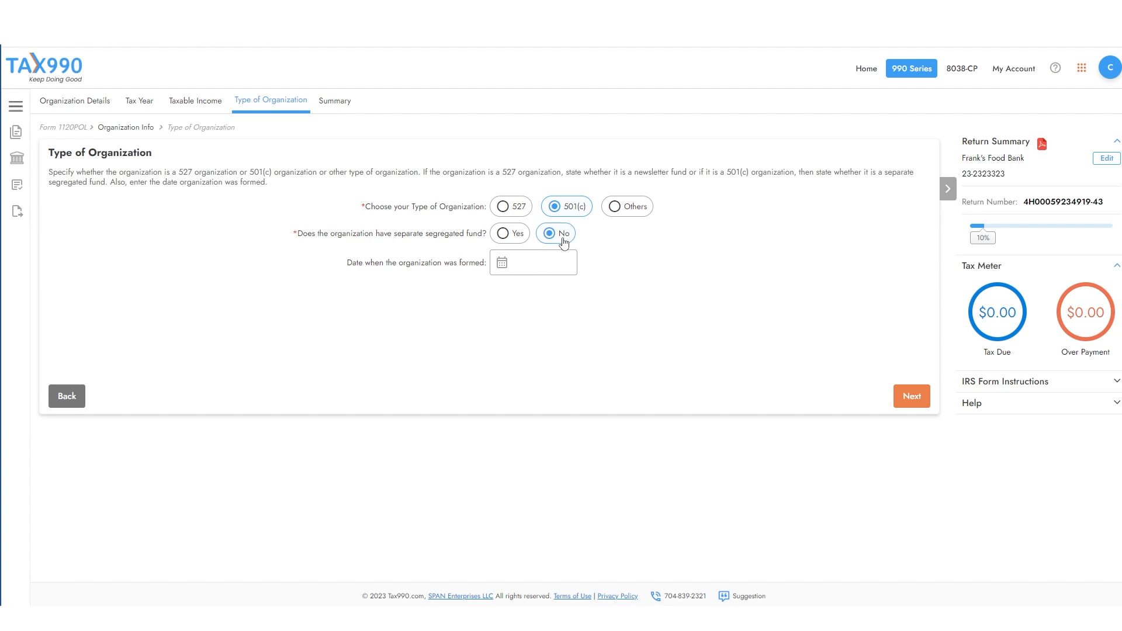
pyautogui.click(533, 262)
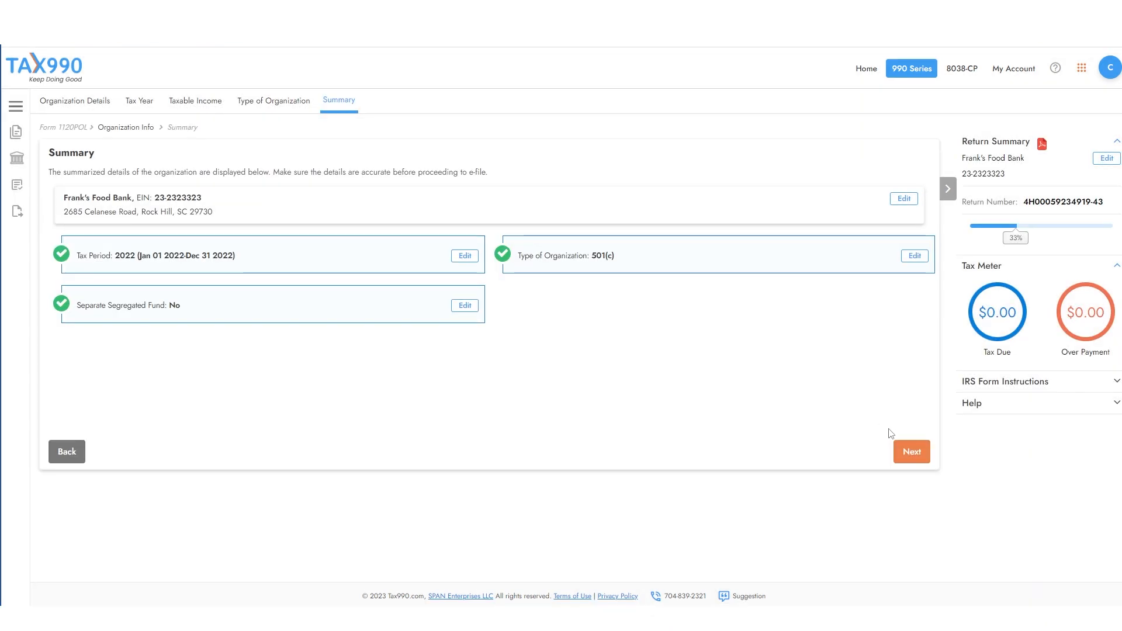
# Move past the summary to the Let's Start E-Filing overview
pyautogui.click(911, 451)
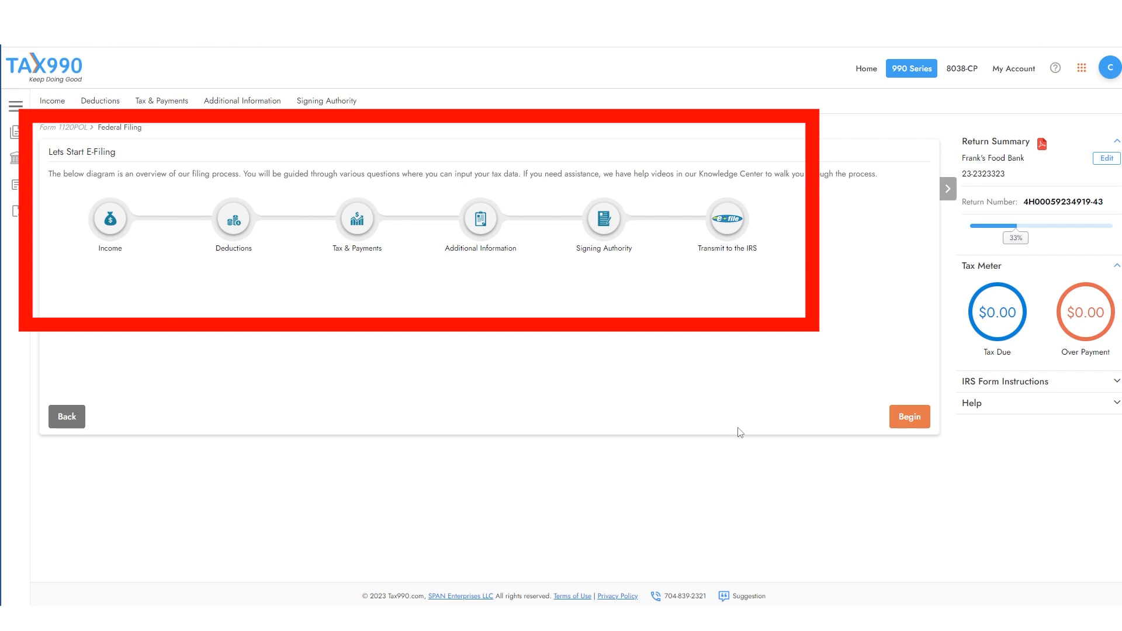
# Run the audit report on the return and continue to the $49.90 service fee page
pyautogui.click(909, 416)
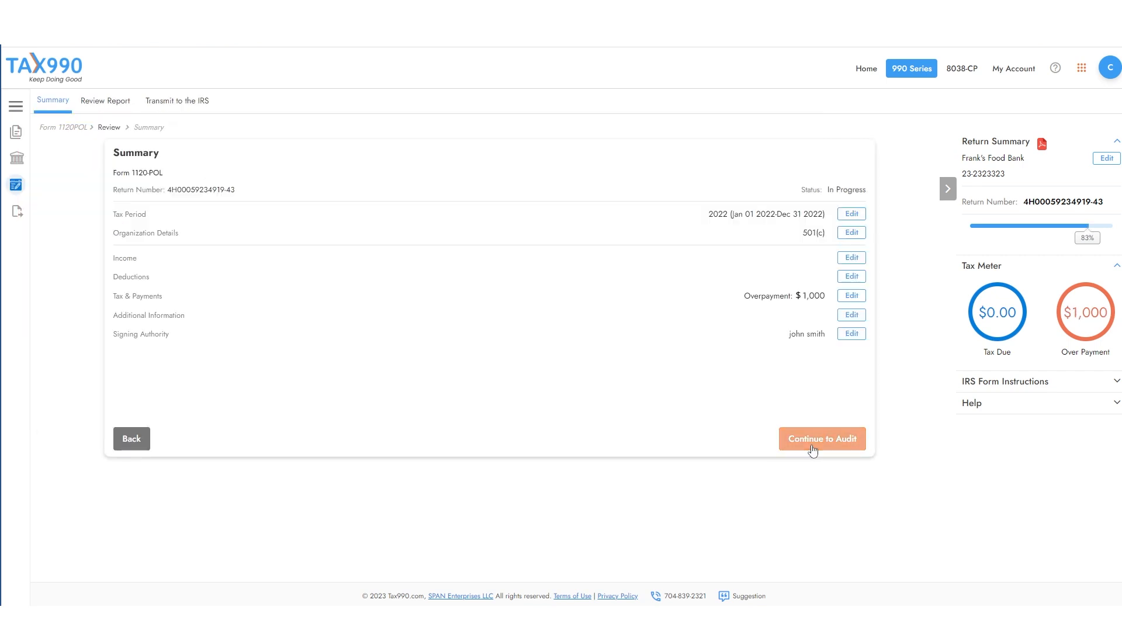
pyautogui.click(822, 438)
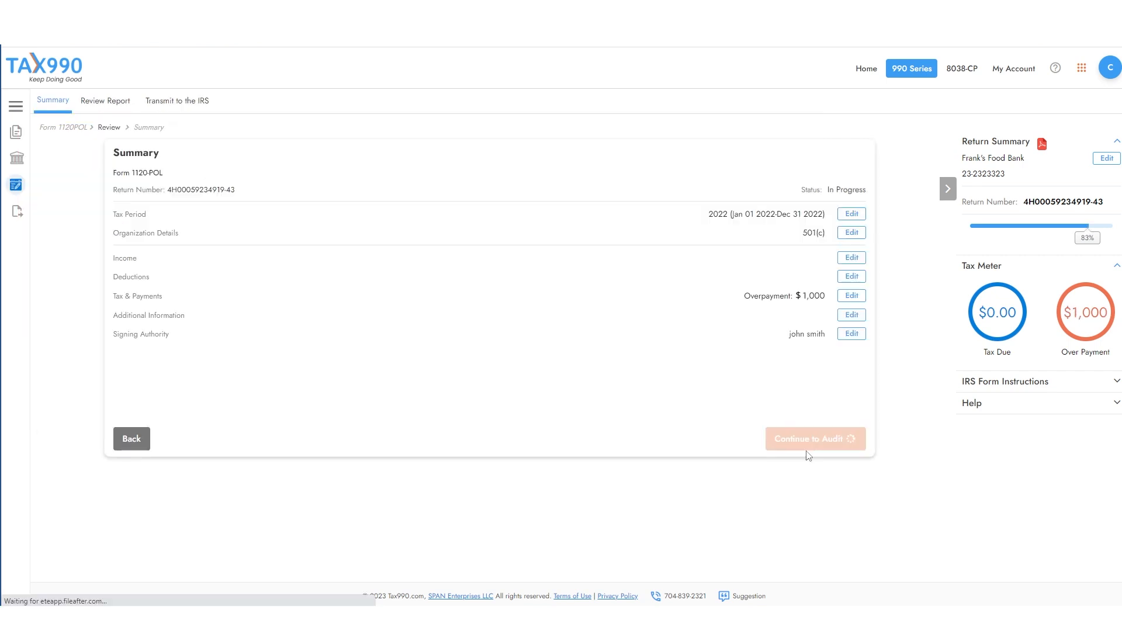
pyautogui.click(814, 438)
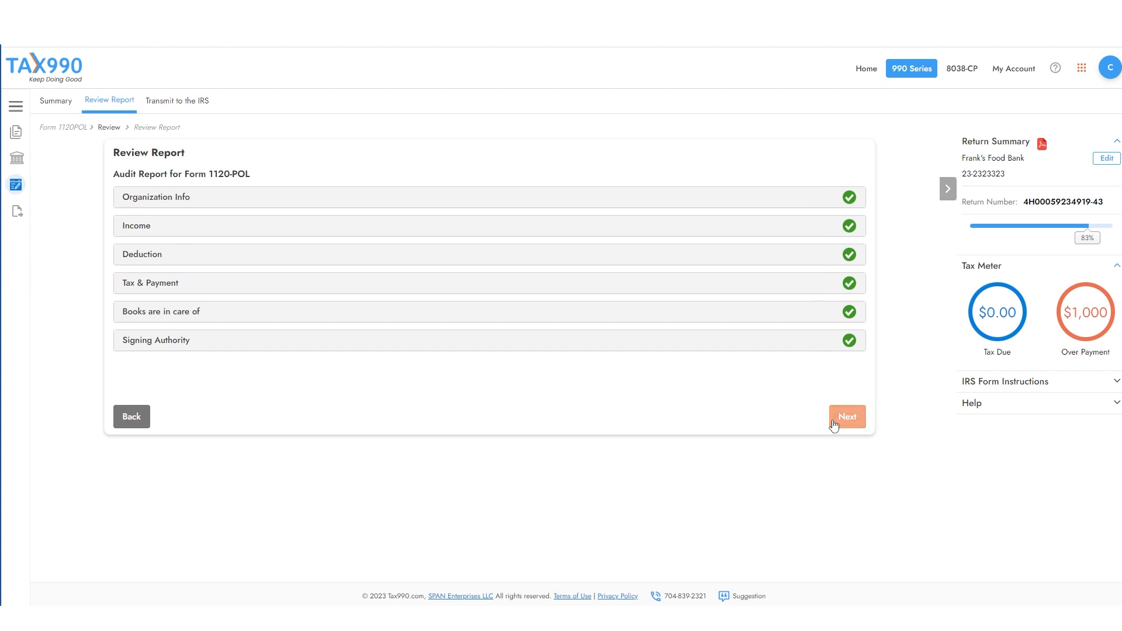
pyautogui.click(847, 416)
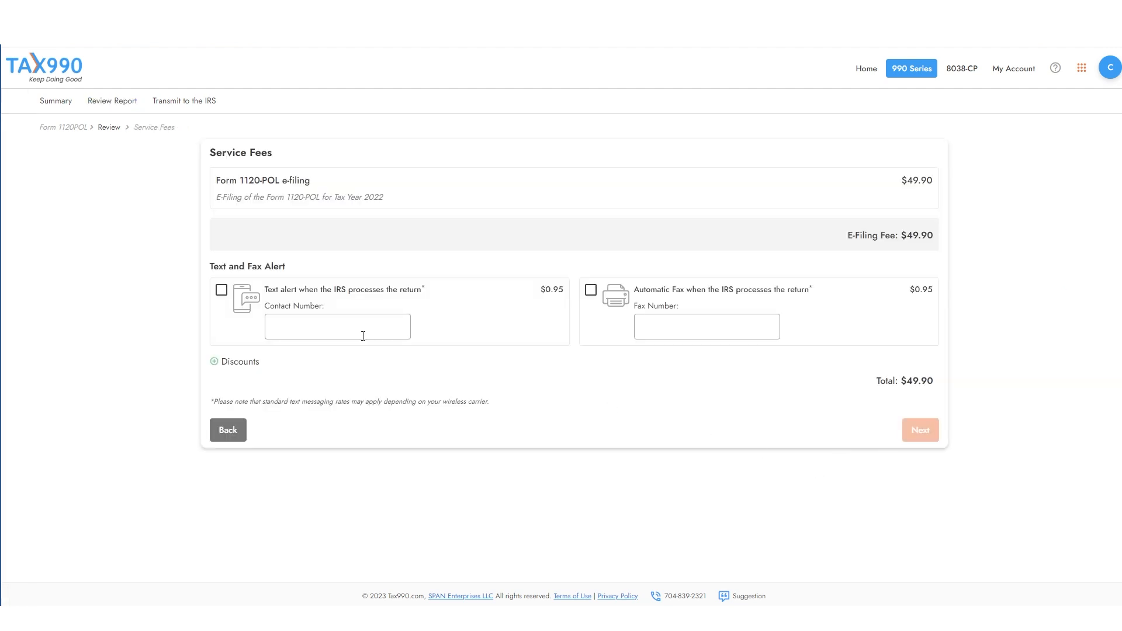
# Add a text alert with contact number (354) 3 and submit the fees for payment
pyautogui.write('(354) 3')
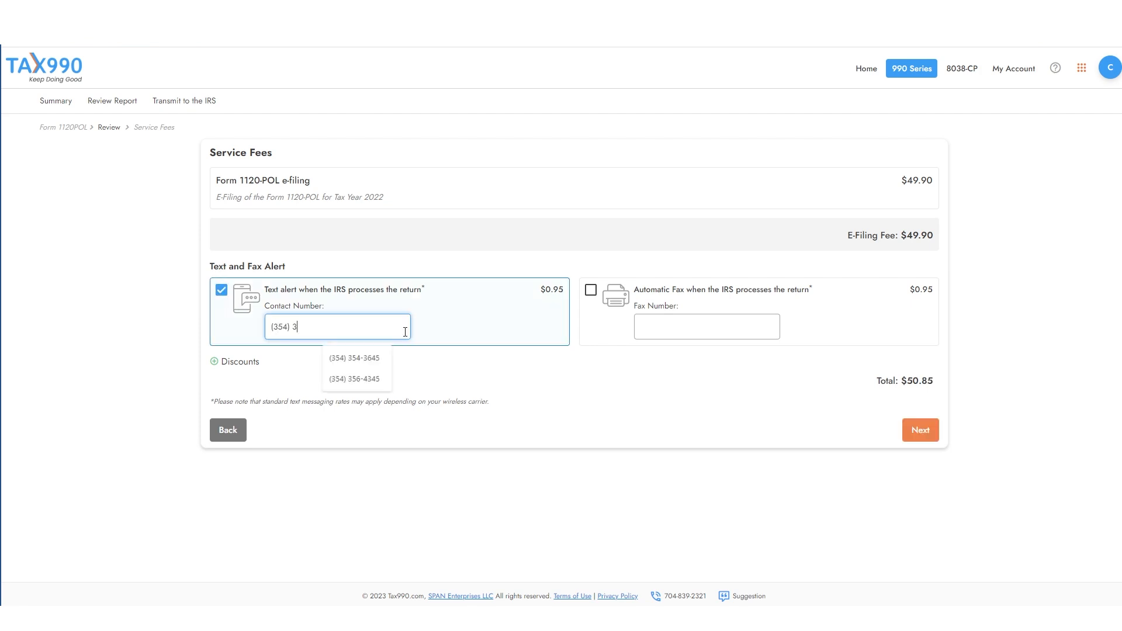
pyautogui.click(920, 430)
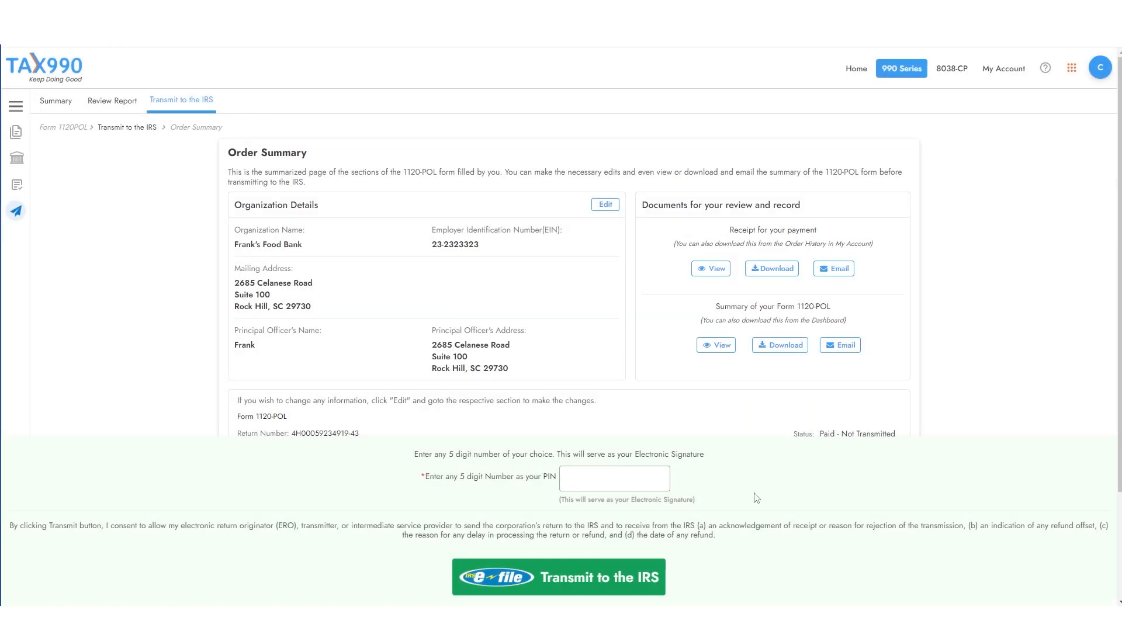
pyautogui.write('12345')
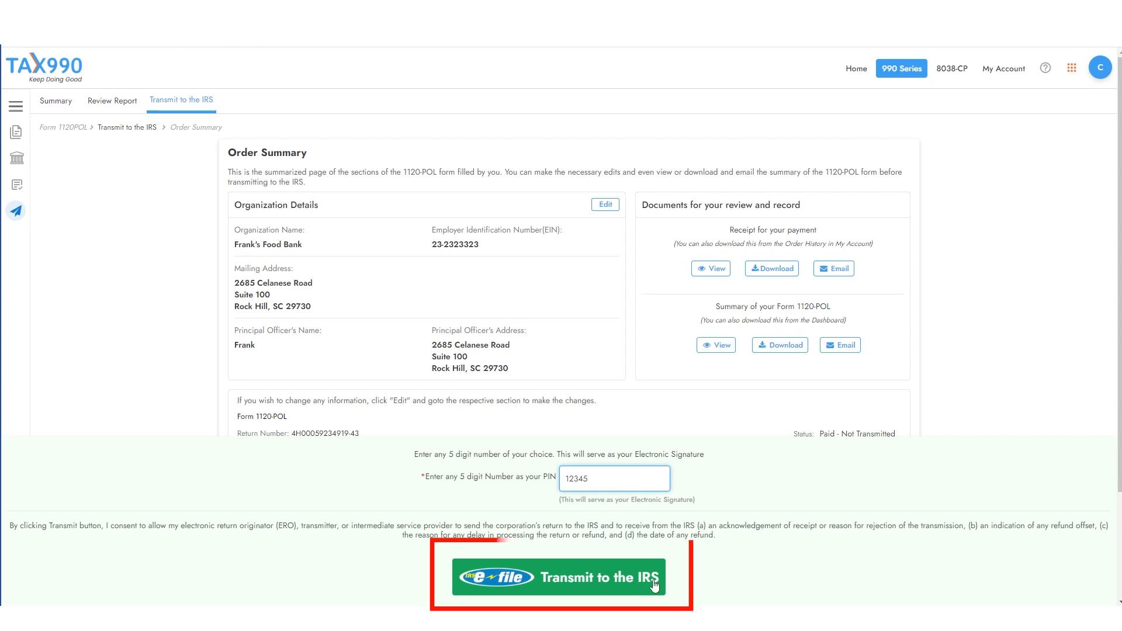
pyautogui.click(558, 576)
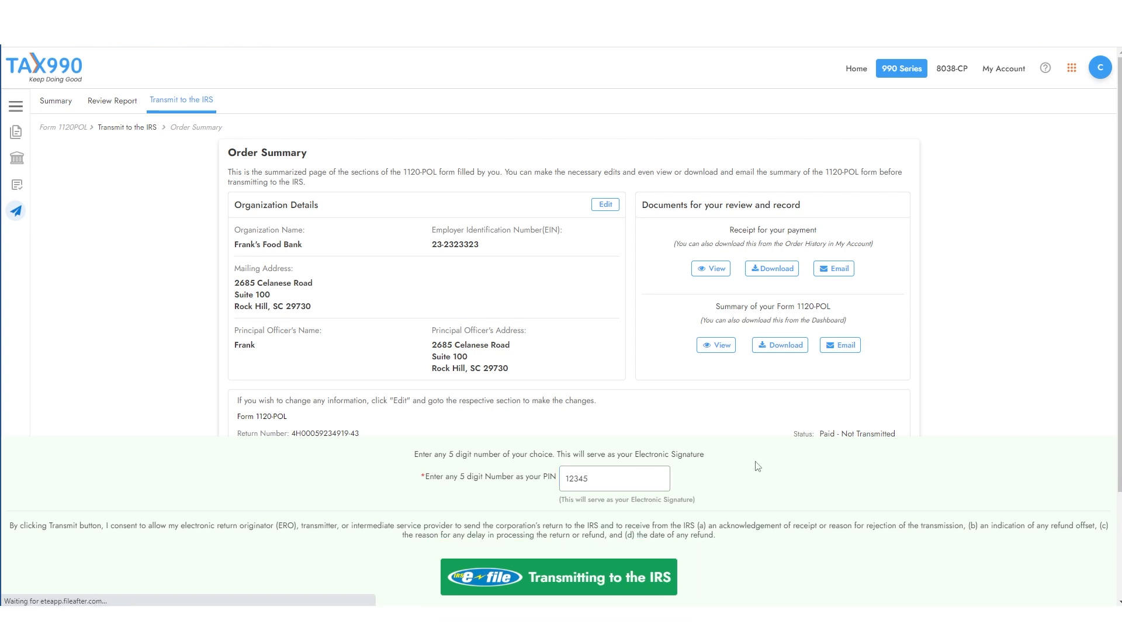
pyautogui.click(558, 577)
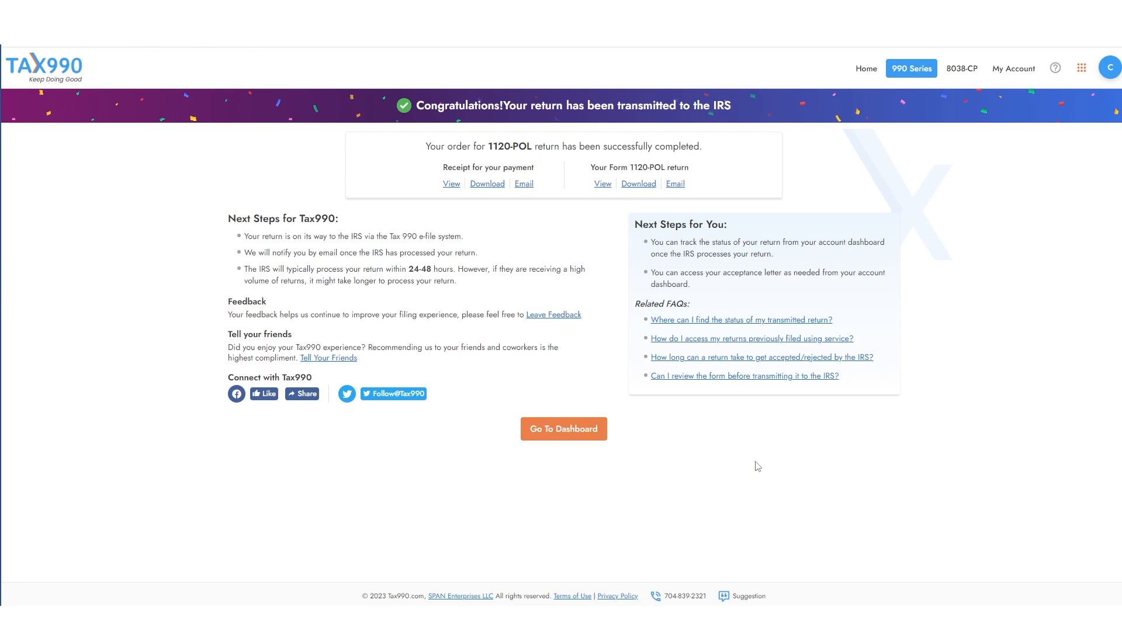